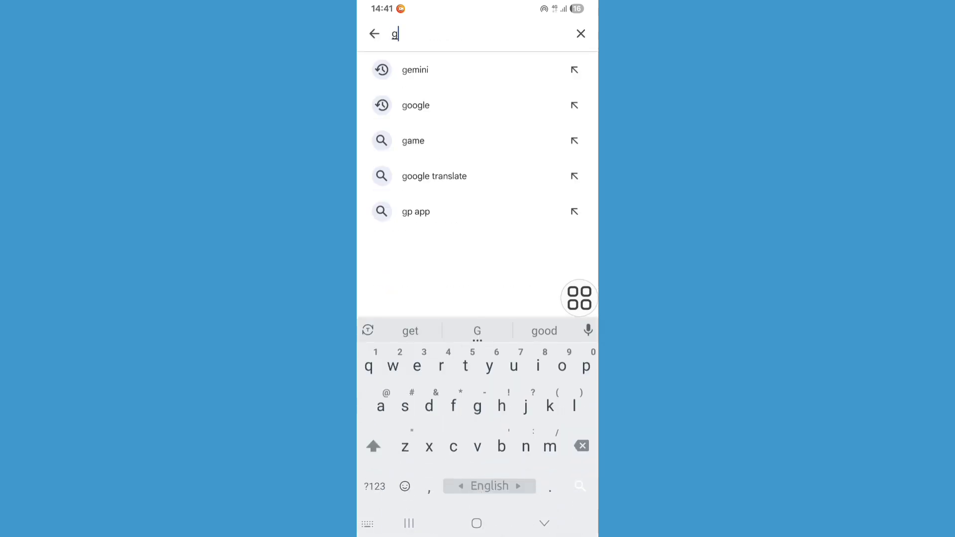
Search the Play Store for 'gemini' using the suggestion list
{"action": "left_click", "coordinate": [414, 70]}
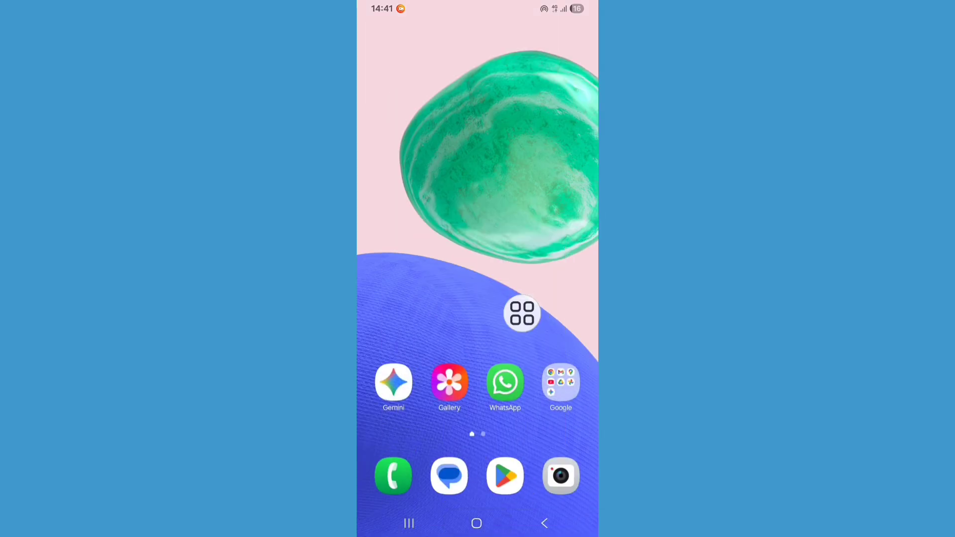
Clear Gemini's app data from its storage page, confirm Delete, and return to App info
{"action": "left_click_drag", "start_coordinate": [521, 312], "coordinate": [375, 447]}
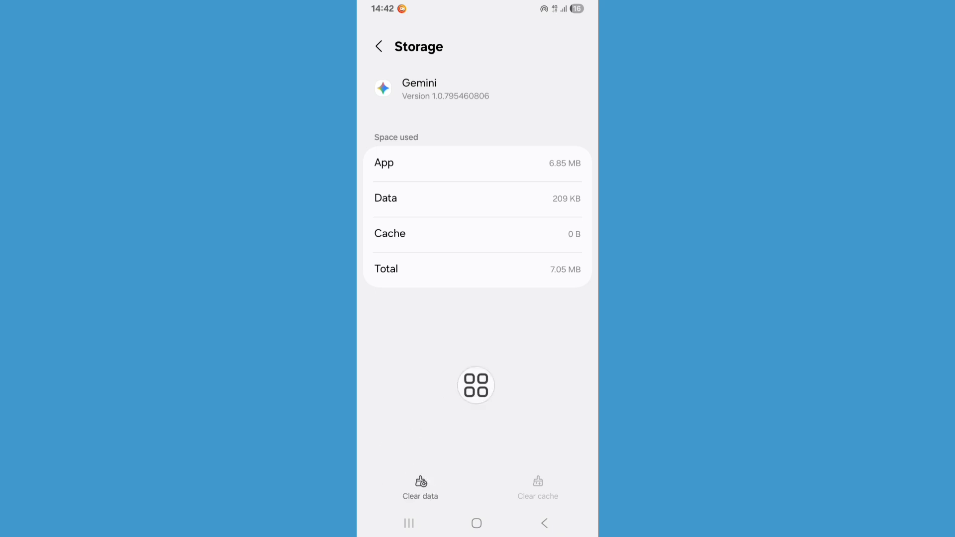
{"action": "left_click", "coordinate": [421, 486]}
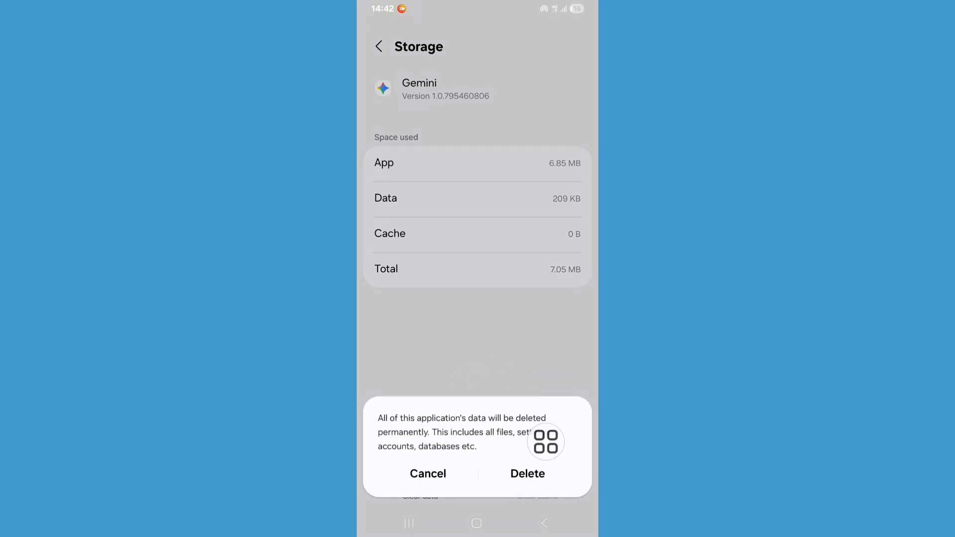
{"action": "left_click", "coordinate": [527, 473]}
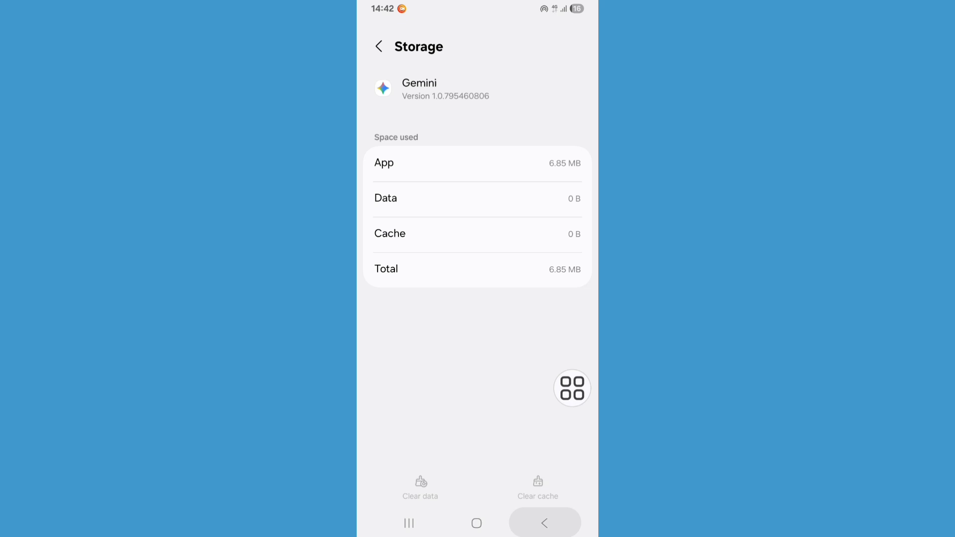
{"action": "left_click", "coordinate": [378, 46]}
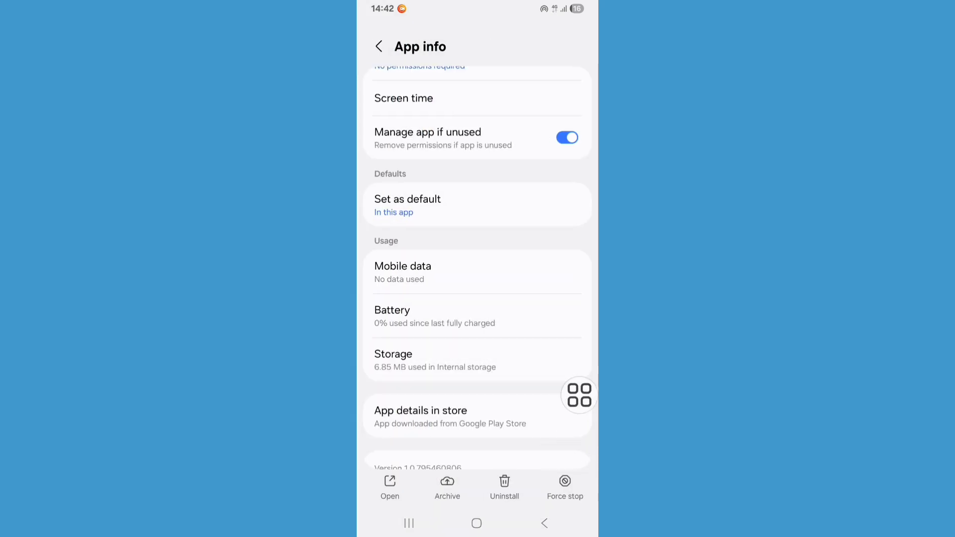
Force stop the Gemini app from its App info page
{"action": "left_click", "coordinate": [564, 480]}
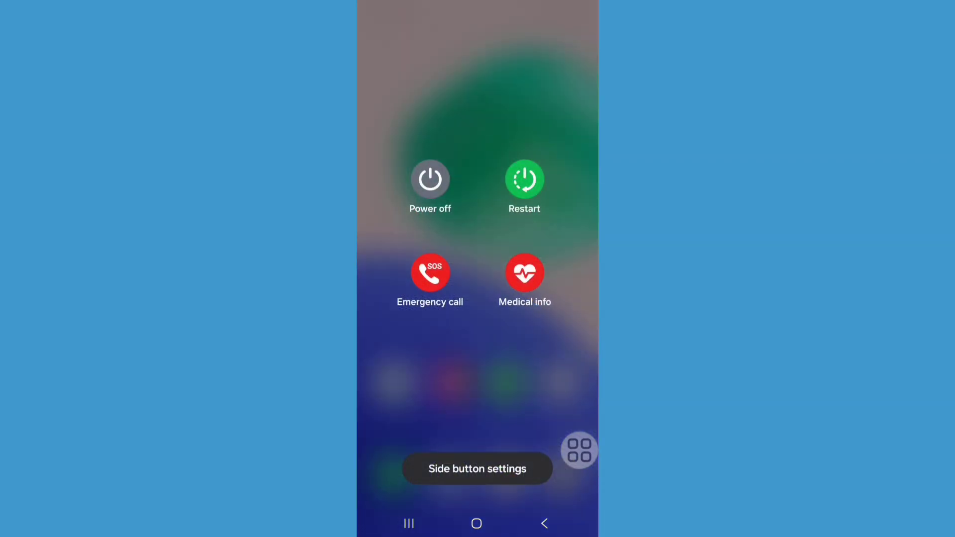
Choose Restart from the phone's power menu
{"action": "left_click", "coordinate": [525, 179]}
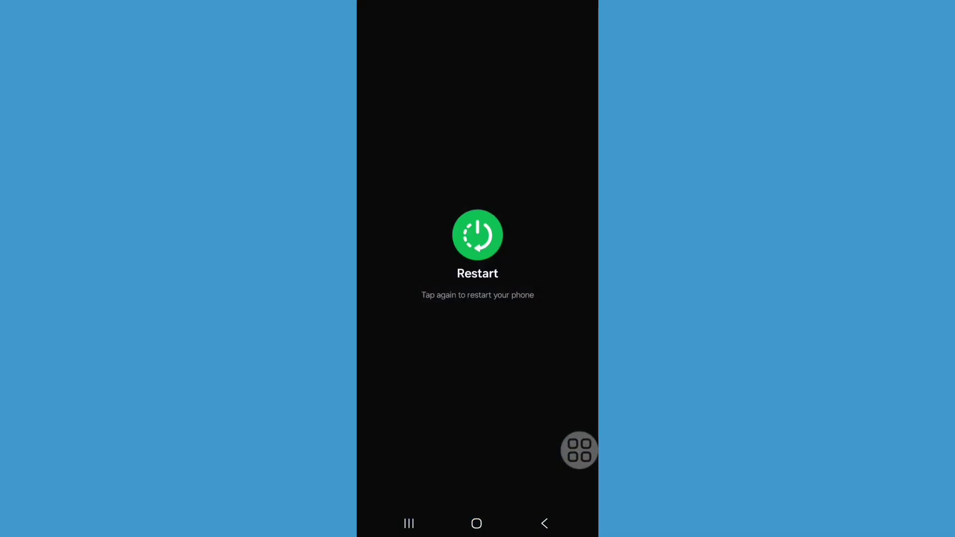